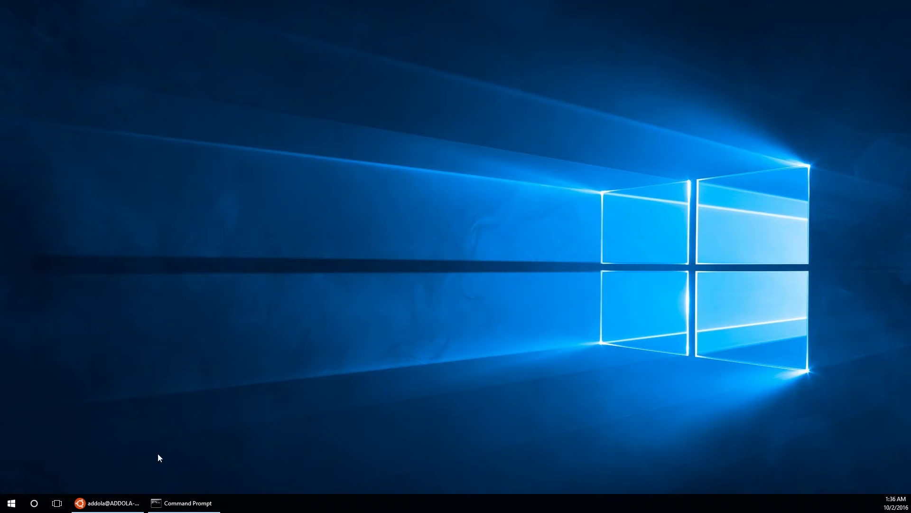
mouse_move(165, 408)
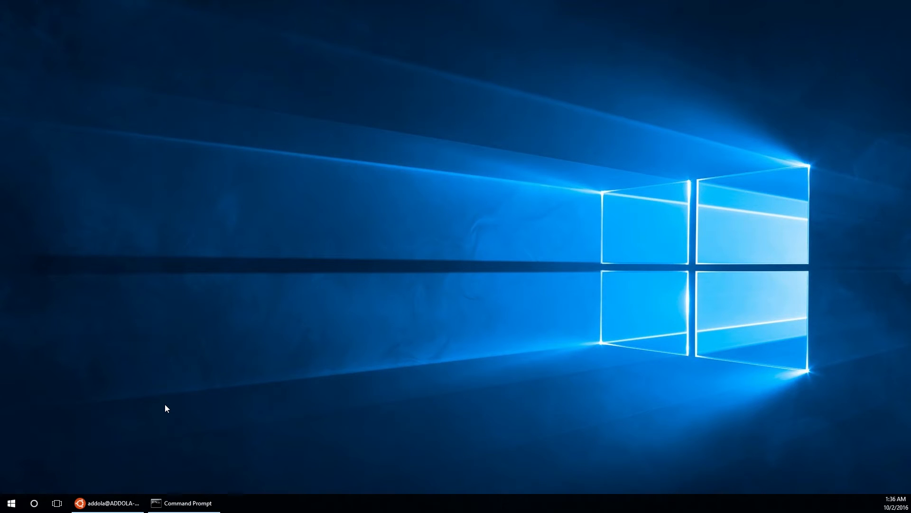
mouse_move(110, 498)
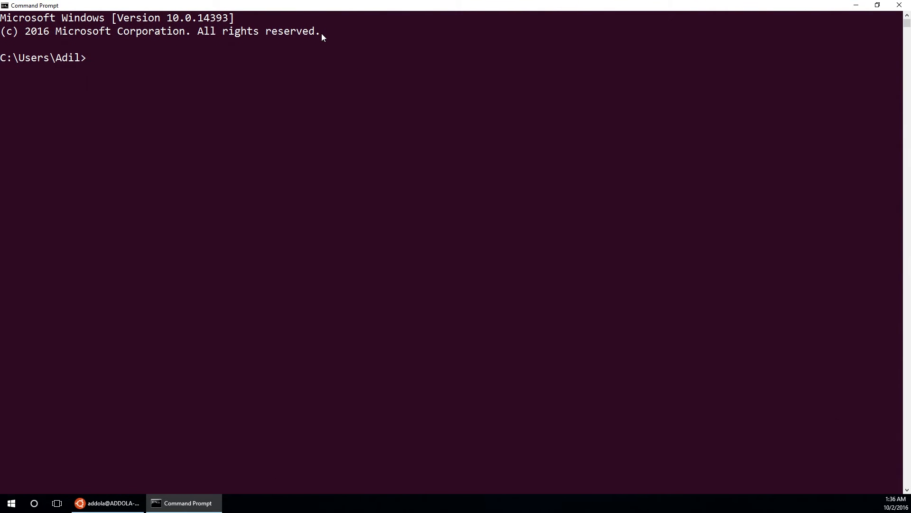
- Bring up Game Bar over Command Prompt and attempt to record a clip, hitting the hardware error
key(Win+g)
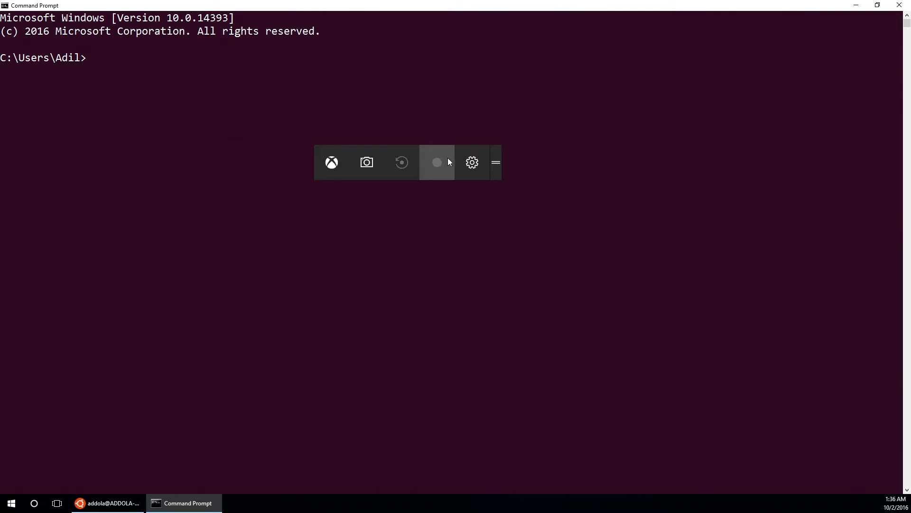
mouse_move(437, 163)
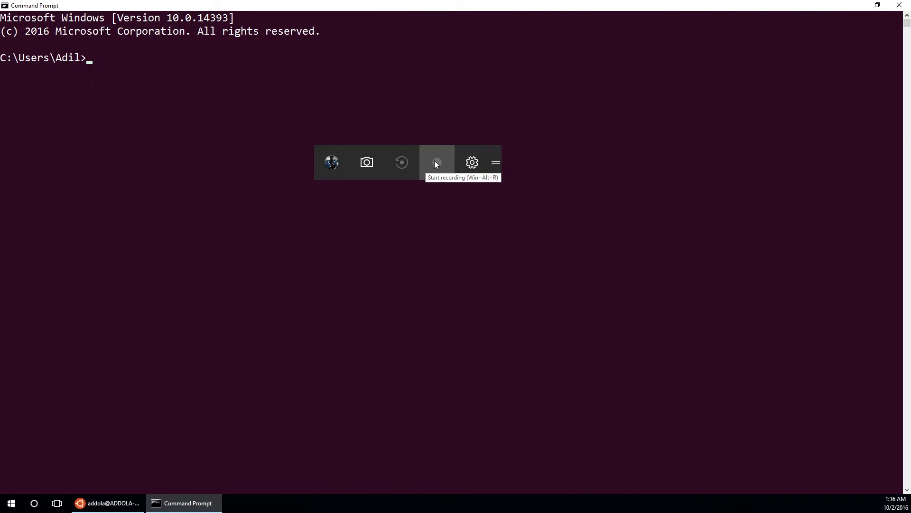
click(435, 162)
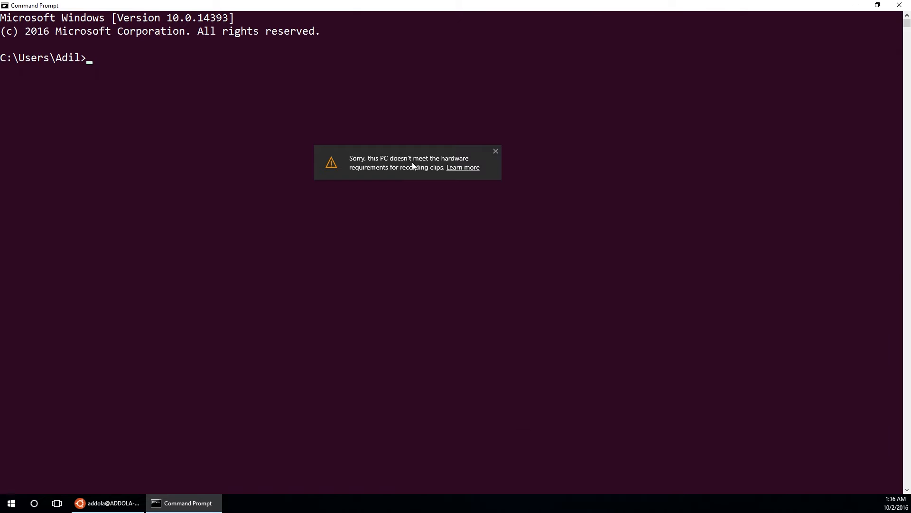
mouse_move(424, 179)
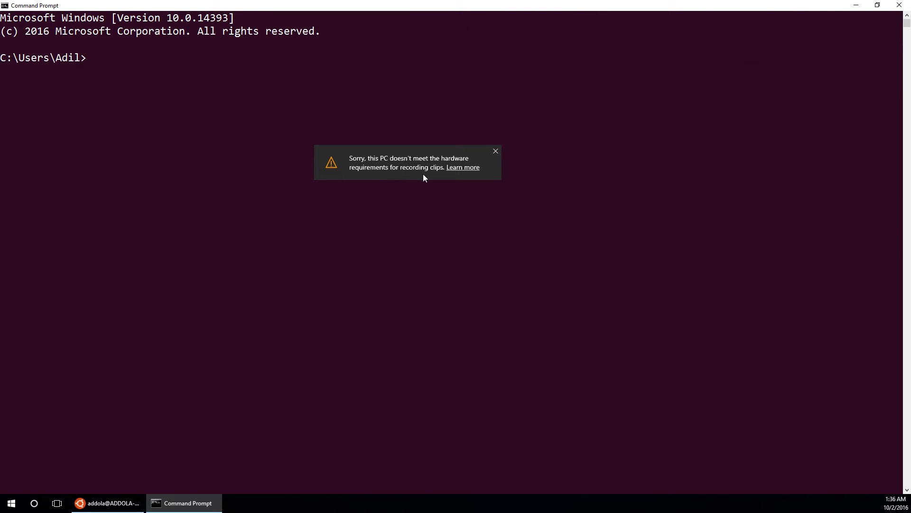
mouse_move(436, 177)
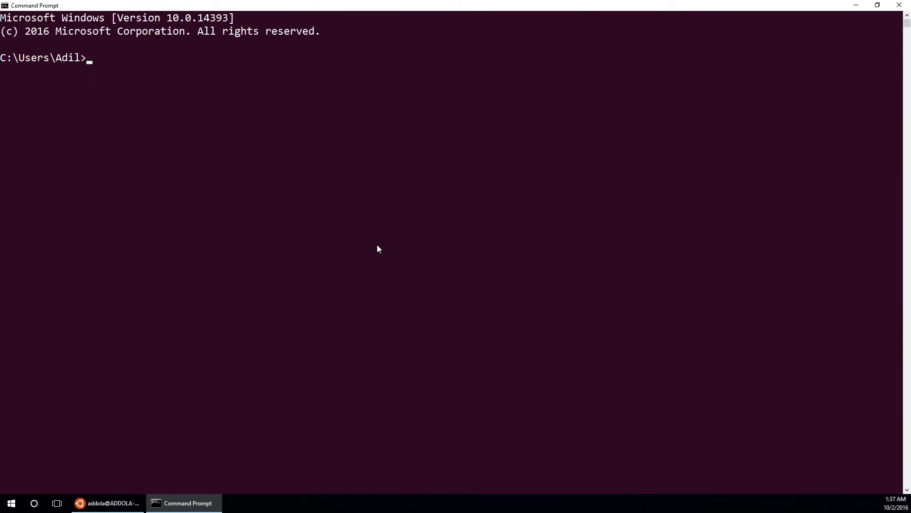
mouse_move(381, 245)
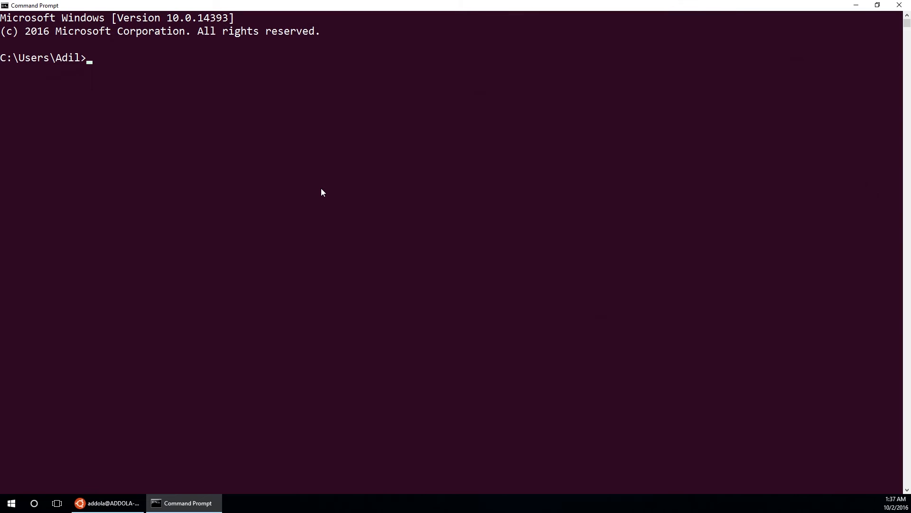
- Retry recording, get the same hardware notice, and follow Learn more to the requirements page
key(Win+g)
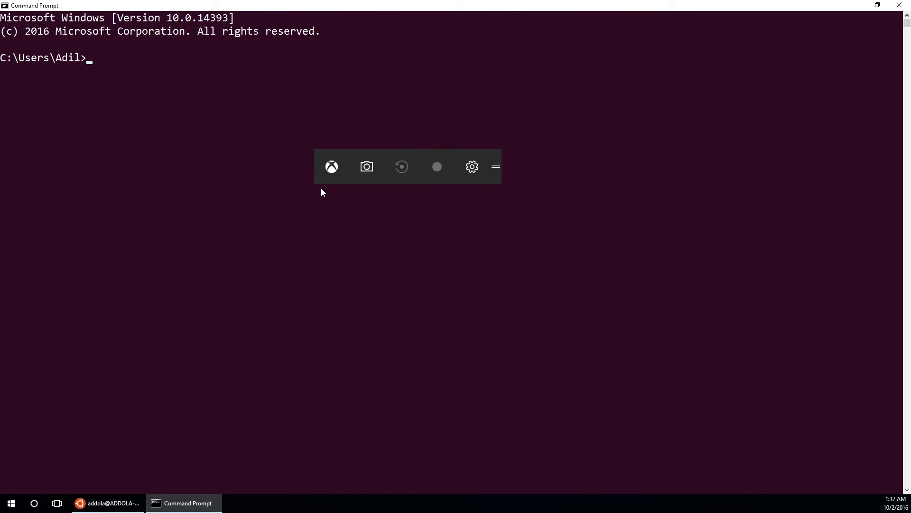
click(436, 167)
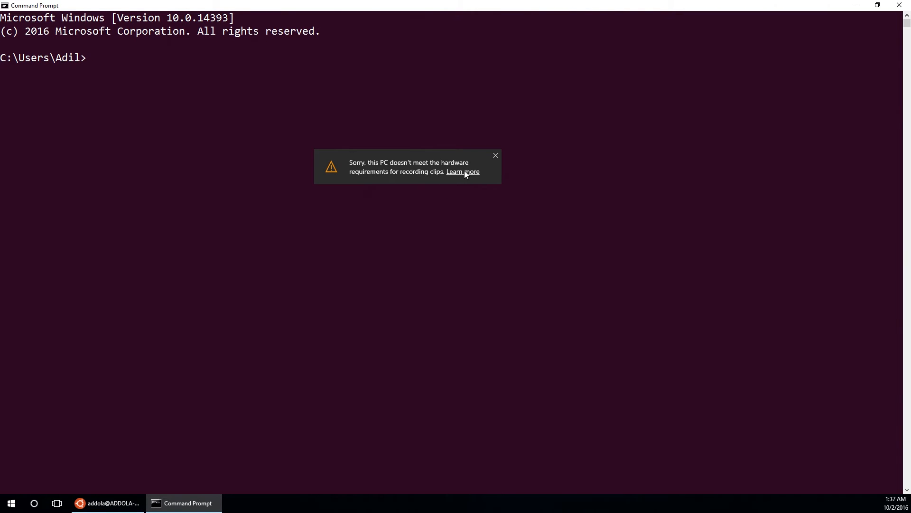
click(463, 172)
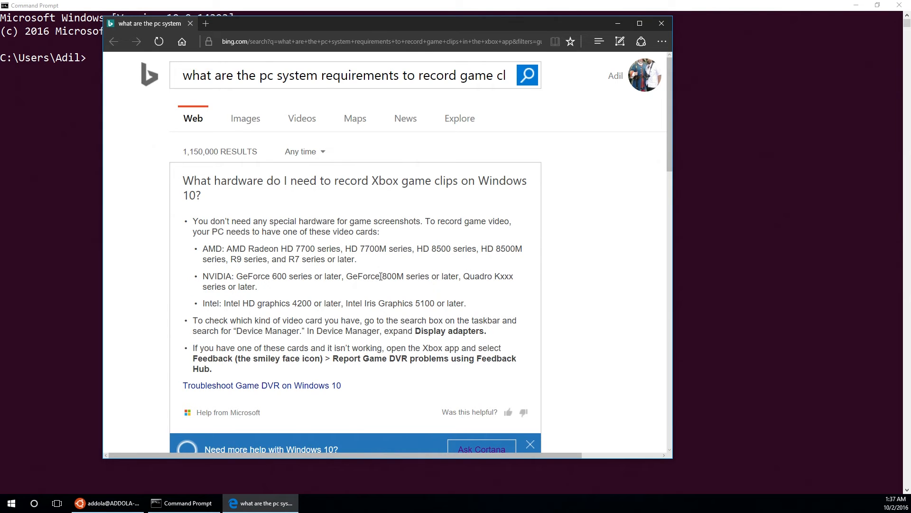
mouse_move(294, 292)
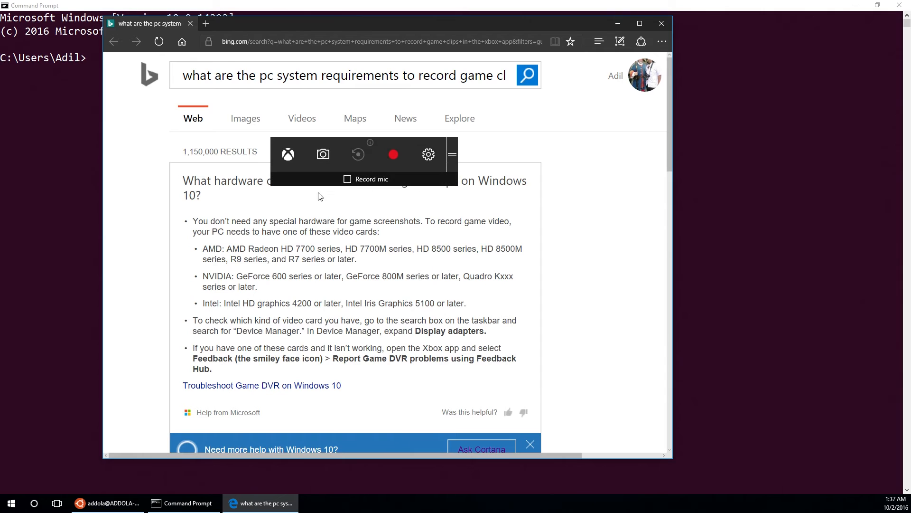
- Record a clip of the Edge window with Record mic ticked, then stop the recording
click(393, 154)
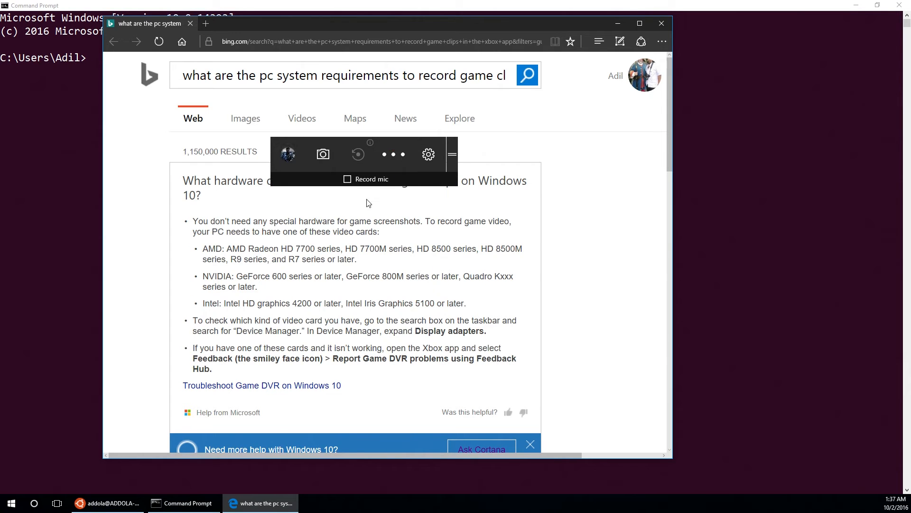
click(393, 154)
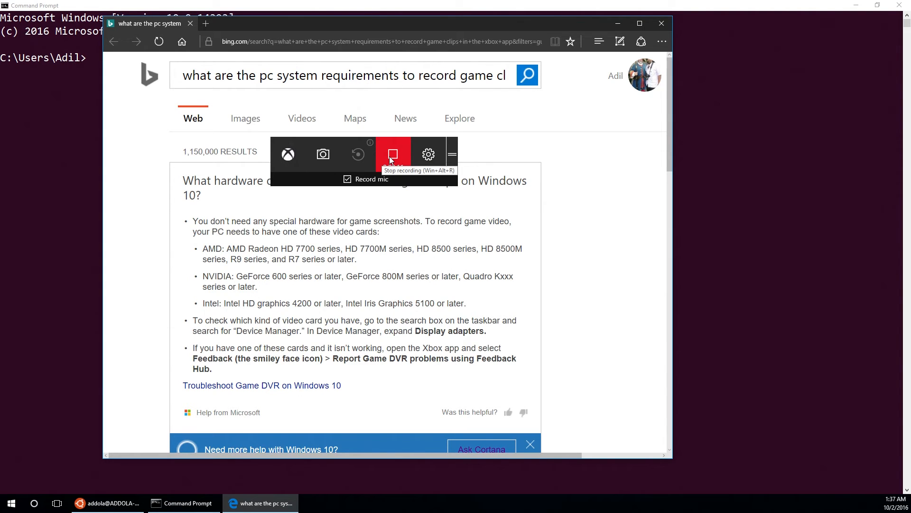
click(393, 154)
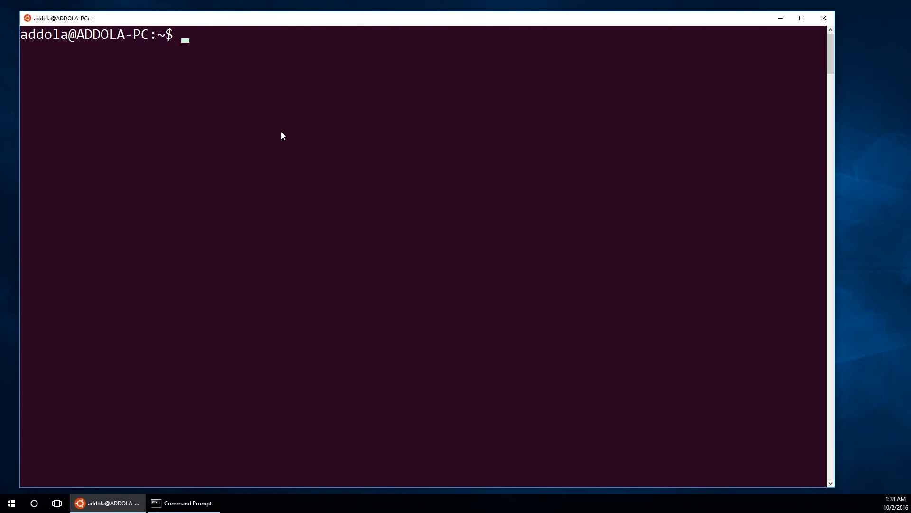
mouse_move(245, 124)
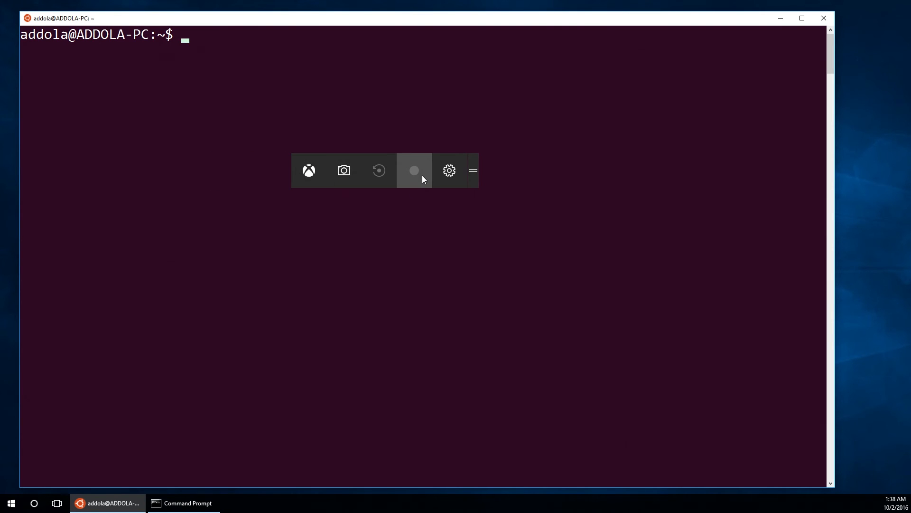
- Attempt to record the Bash terminal, get refused, and follow Learn more to the requirements page
click(414, 170)
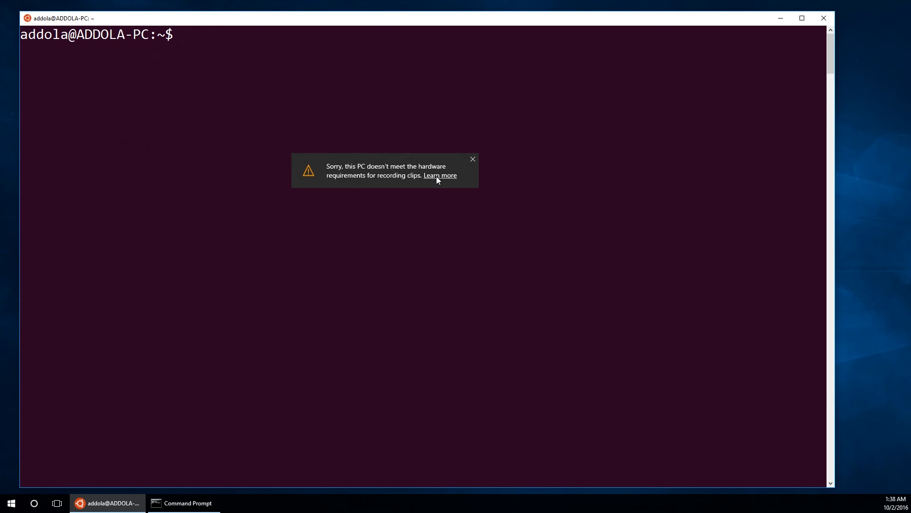
click(439, 174)
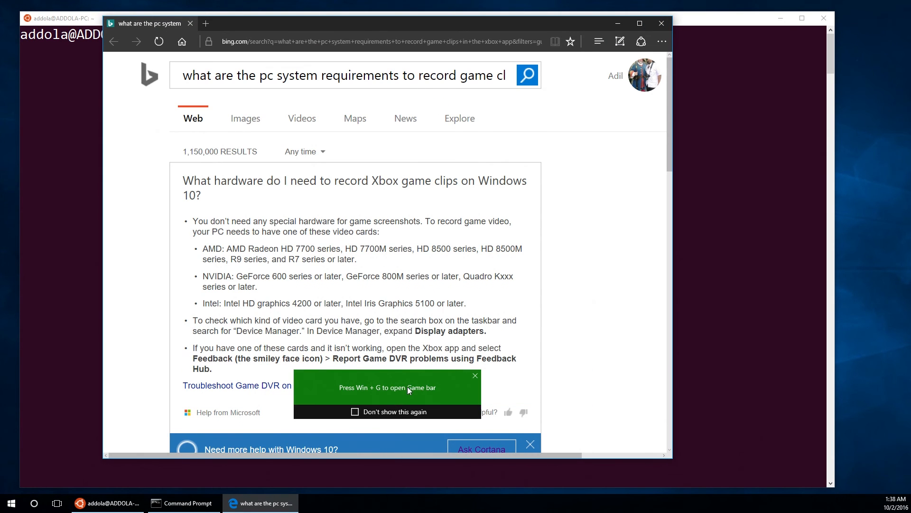
- Bring up Game Bar from Edge's Win+G tip, then dismiss it and return to the Bash terminal
click(475, 375)
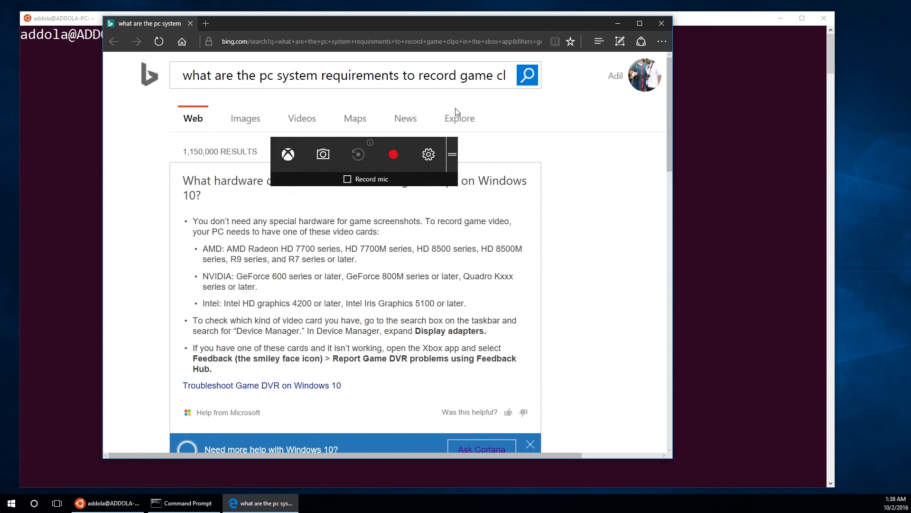
click(106, 503)
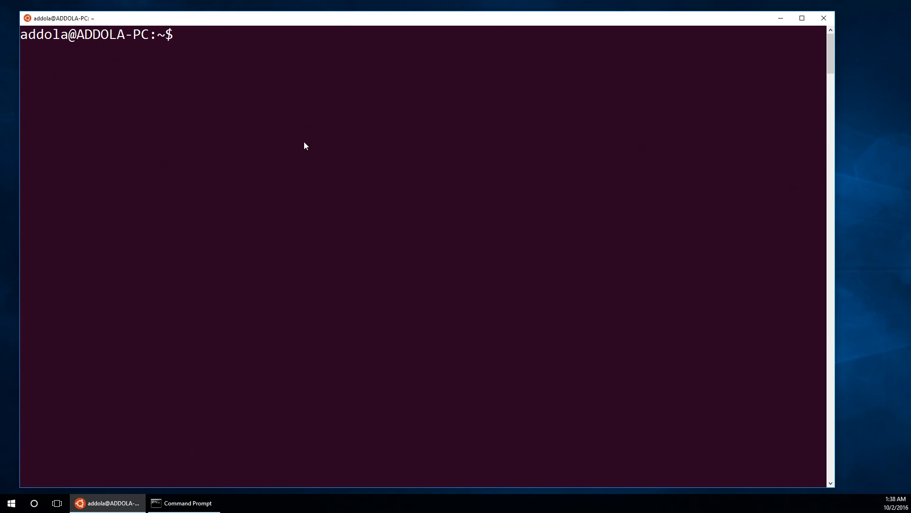
mouse_move(183, 143)
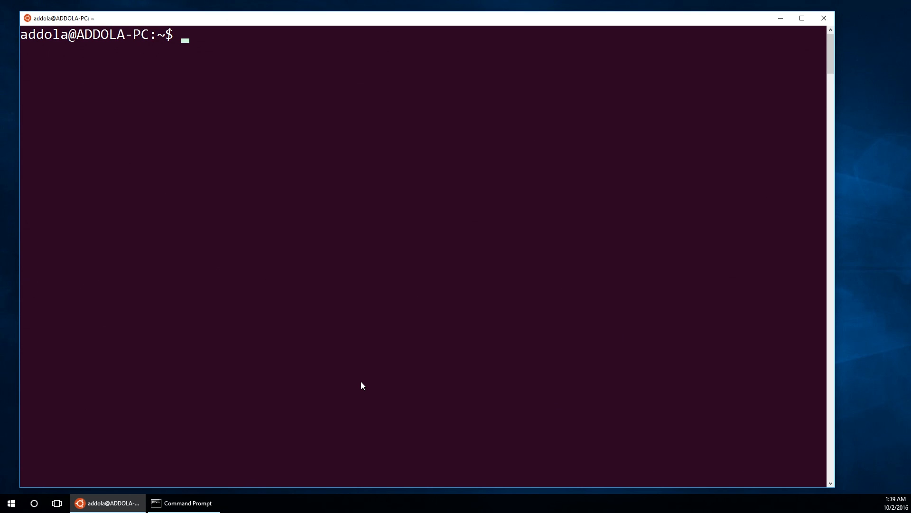
- Bring up Game Bar over the Bash terminal, where recording shows greyed out
key(Win+g)
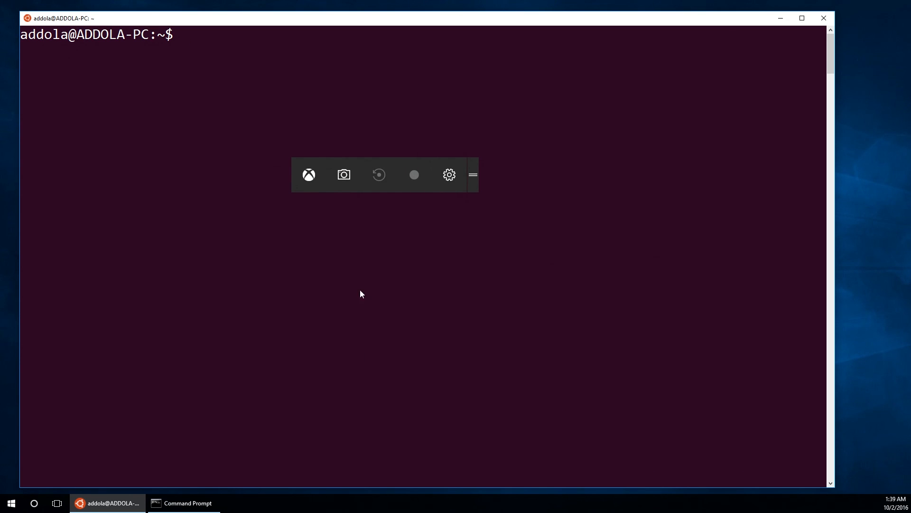